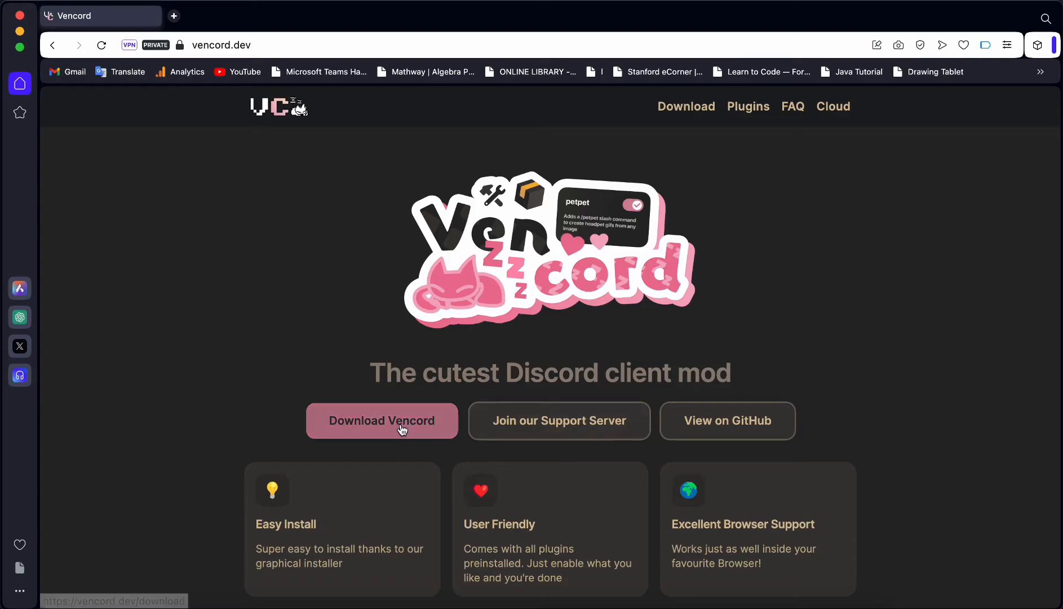
Compare Vencord's Linux, Mac and Browser install instructions on the download page
{"action": "left_click", "coordinate": [381, 421]}
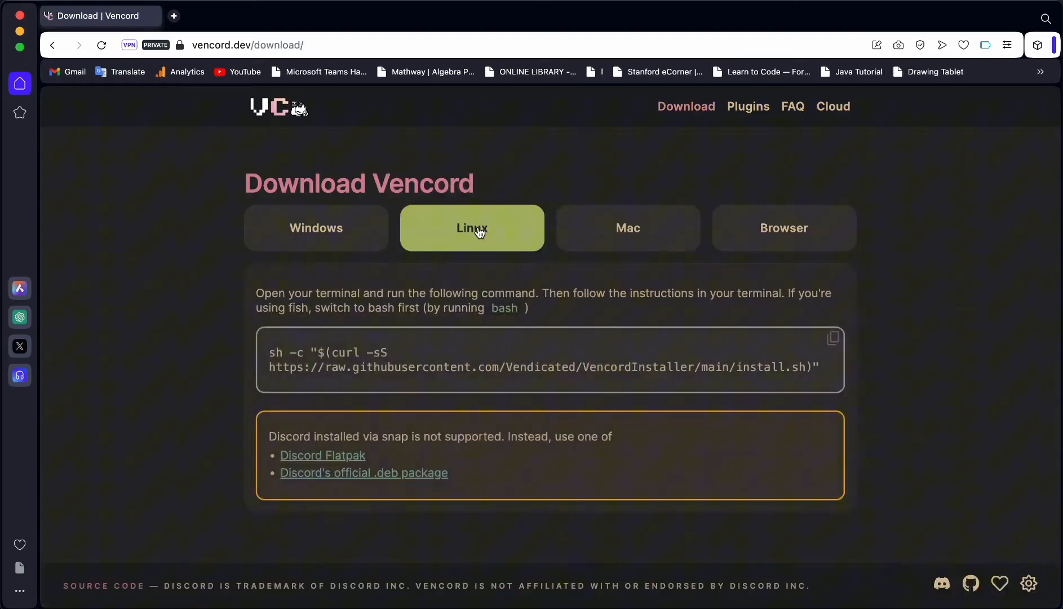
{"action": "left_click", "coordinate": [626, 227]}
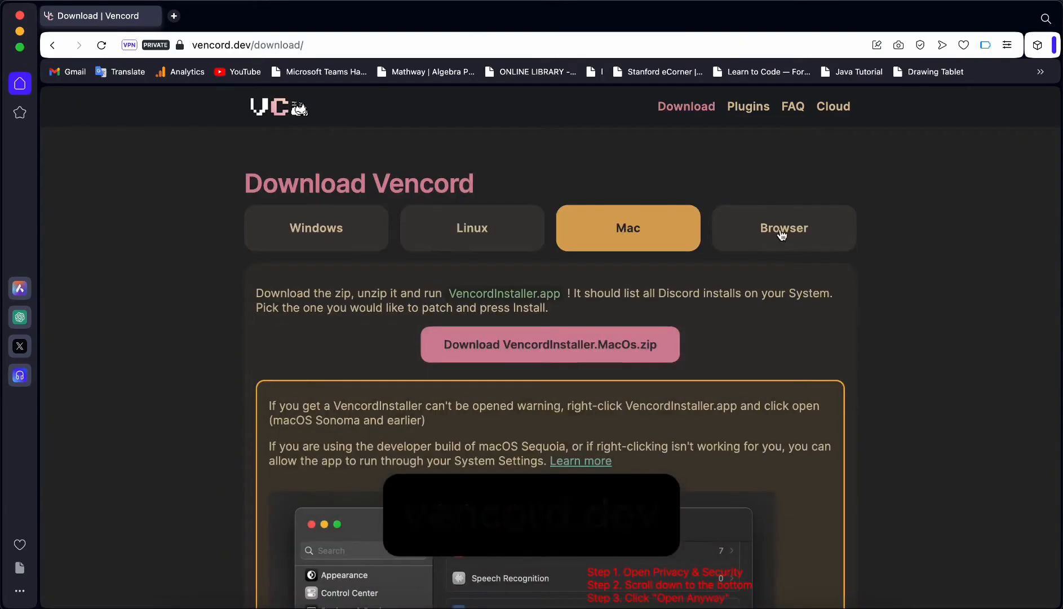
{"action": "left_click", "coordinate": [782, 227]}
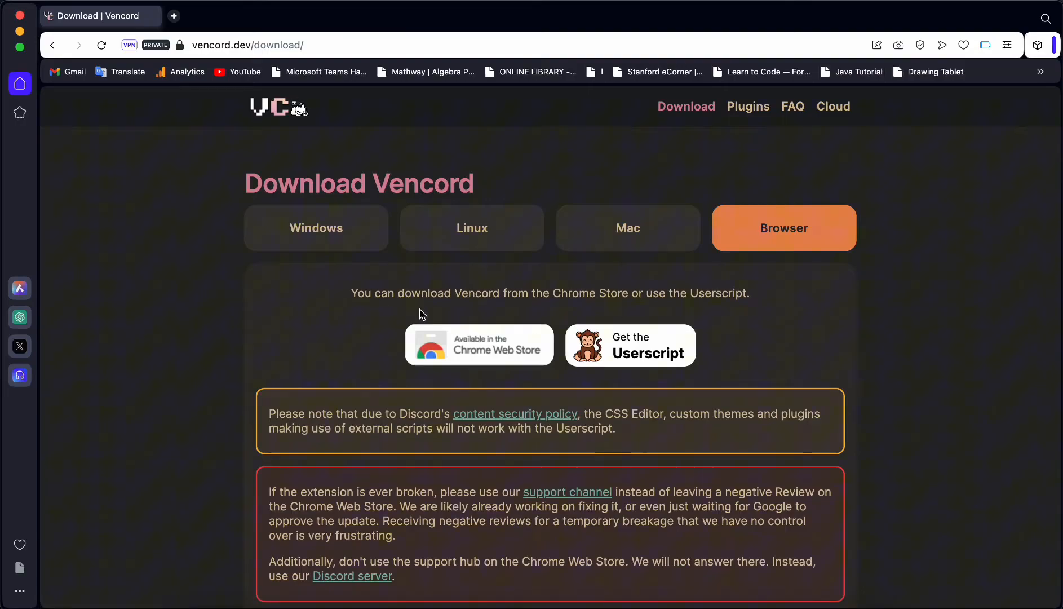
{"action": "left_click", "coordinate": [315, 228]}
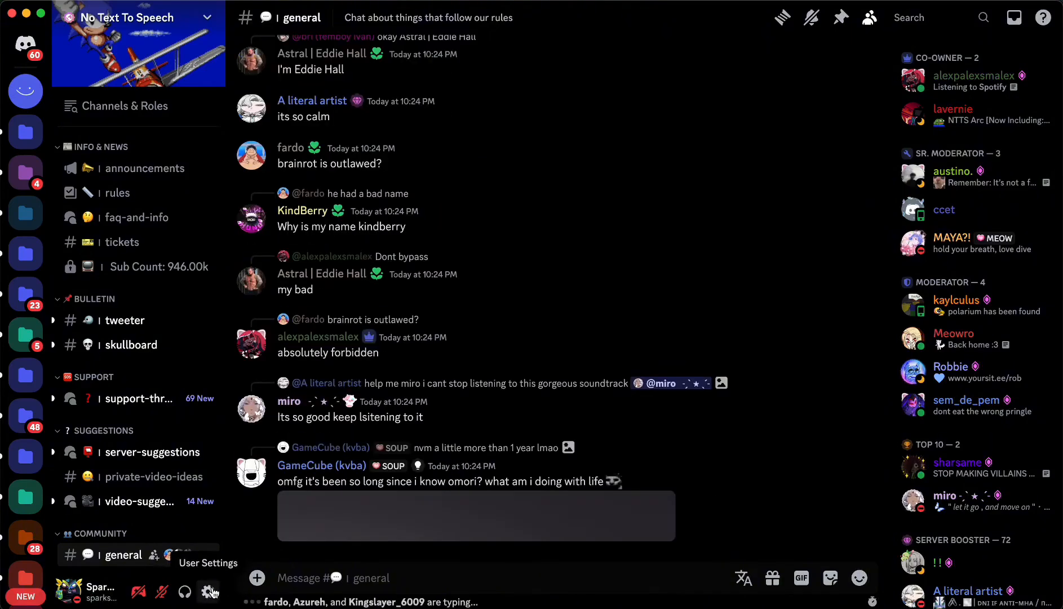
Enable the USRBG plugin from Vencord's Plugins list in User Settings
{"action": "left_click", "coordinate": [211, 591]}
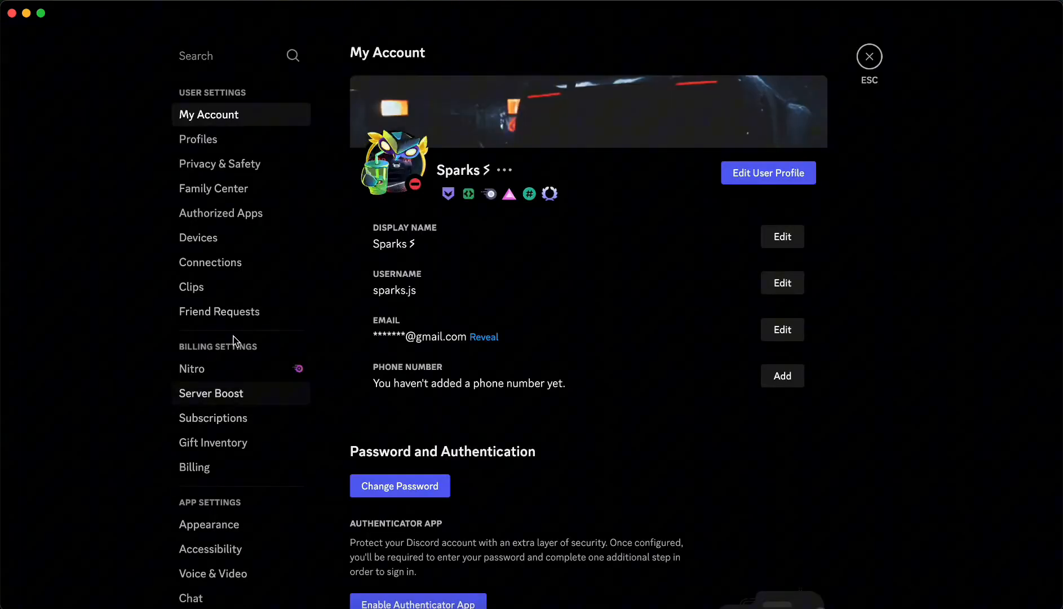
{"action": "scroll", "scroll_direction": "down", "scroll_amount": 3}
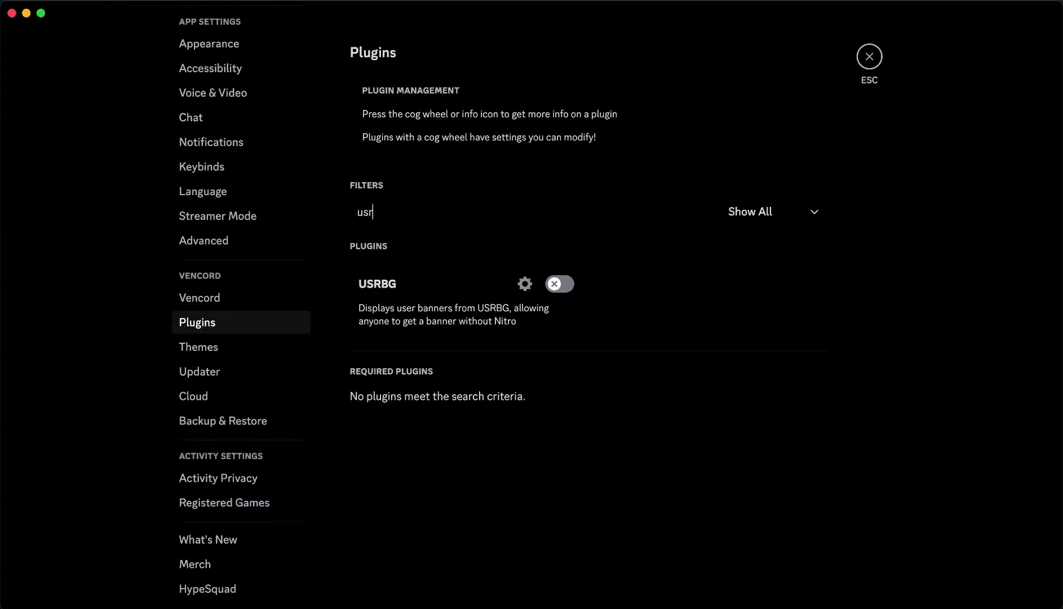
{"action": "left_click", "coordinate": [558, 283]}
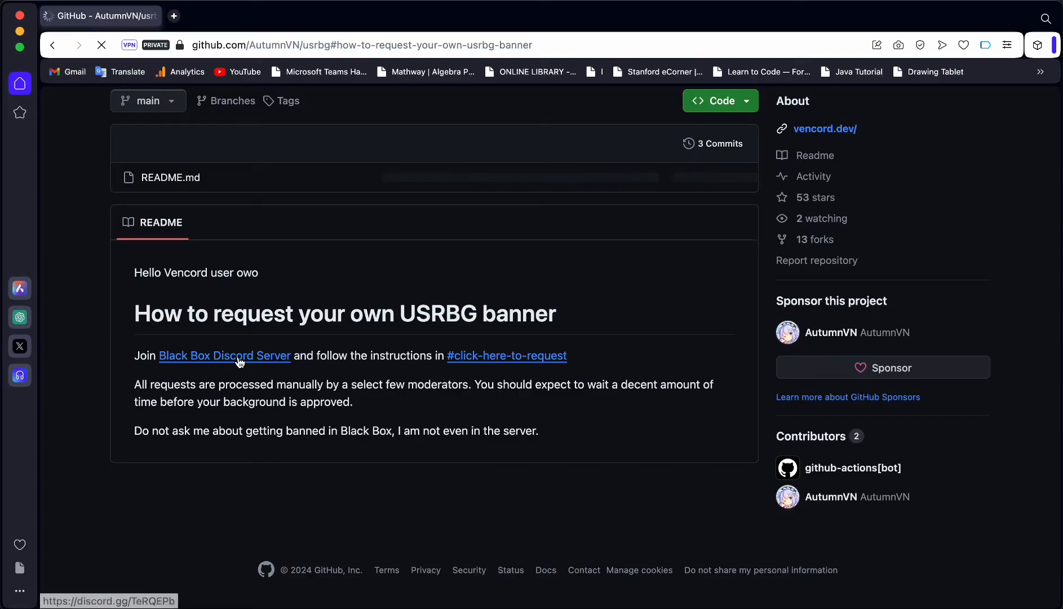
Follow the Black Box Discord Server invite on the AutumnVN/usrbg README
{"action": "left_click", "coordinate": [224, 355]}
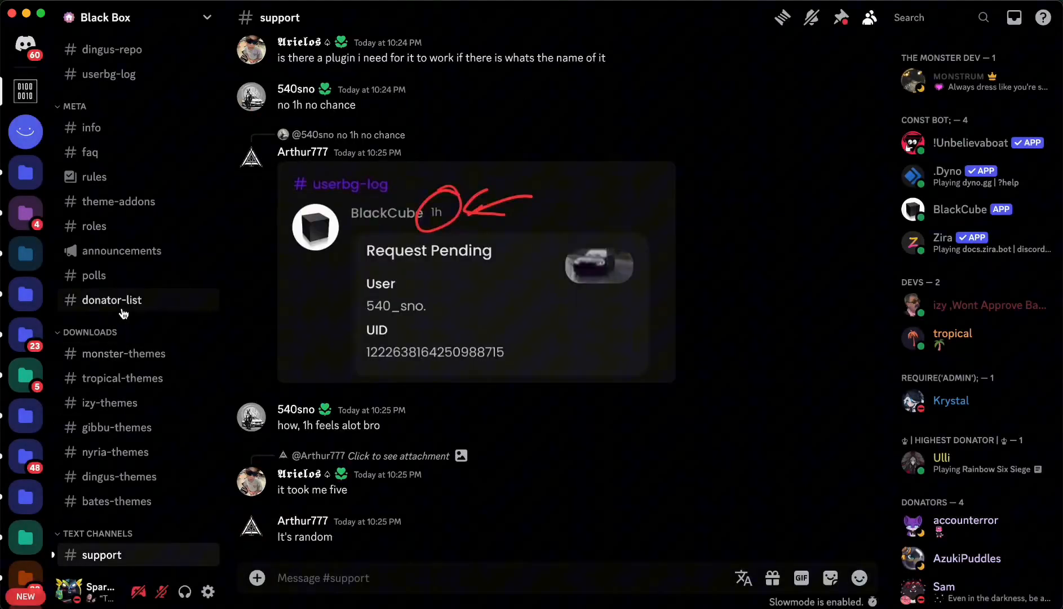
Read the click-here-to-request instructions, then move to the bot-commands channel
{"action": "left_click", "coordinate": [138, 472]}
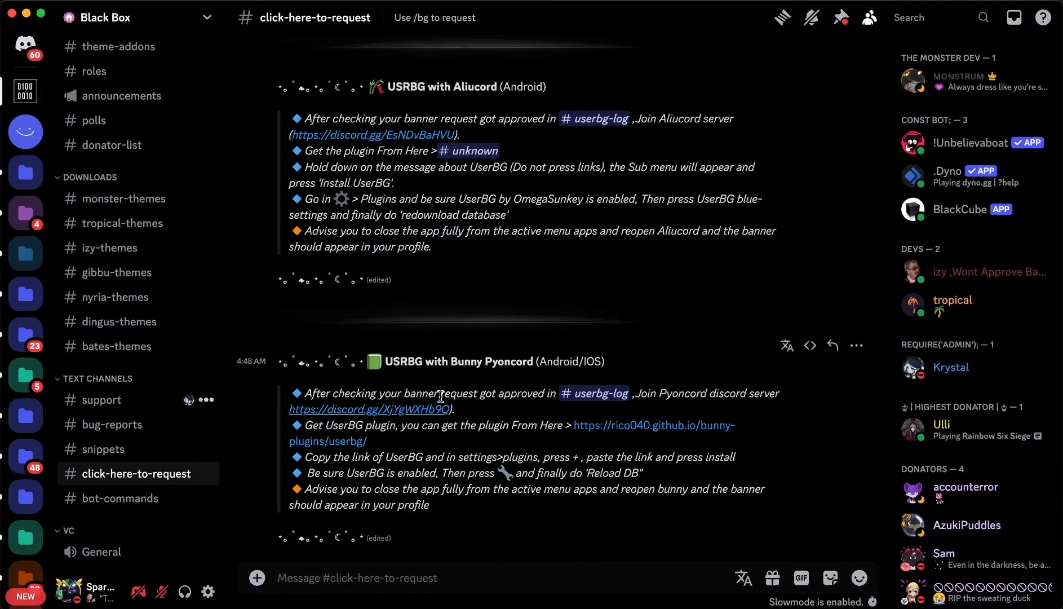
{"action": "scroll", "scroll_direction": "up", "scroll_amount": 3}
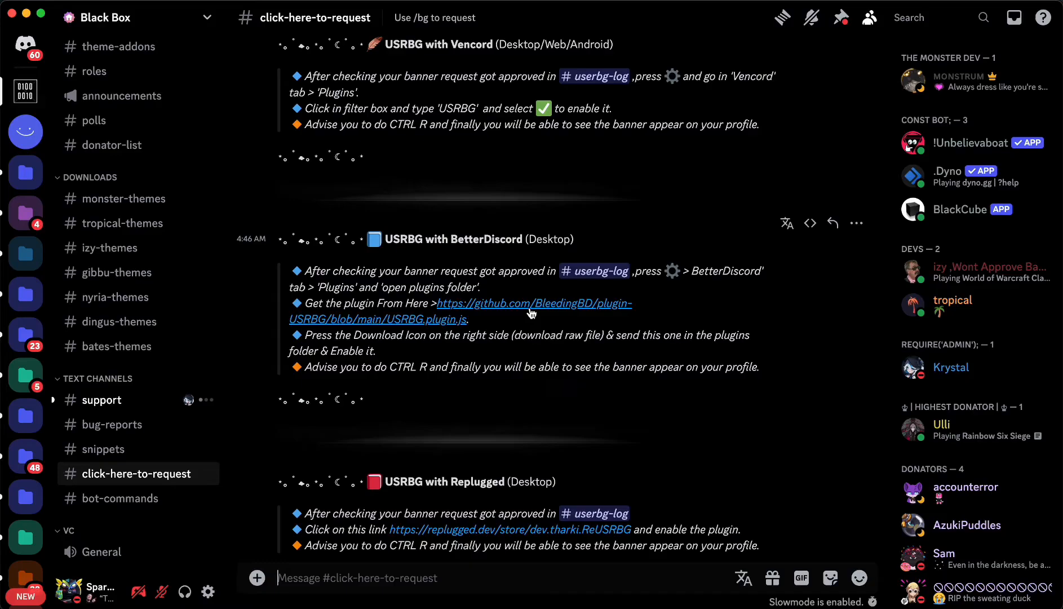
{"action": "left_click", "coordinate": [120, 498]}
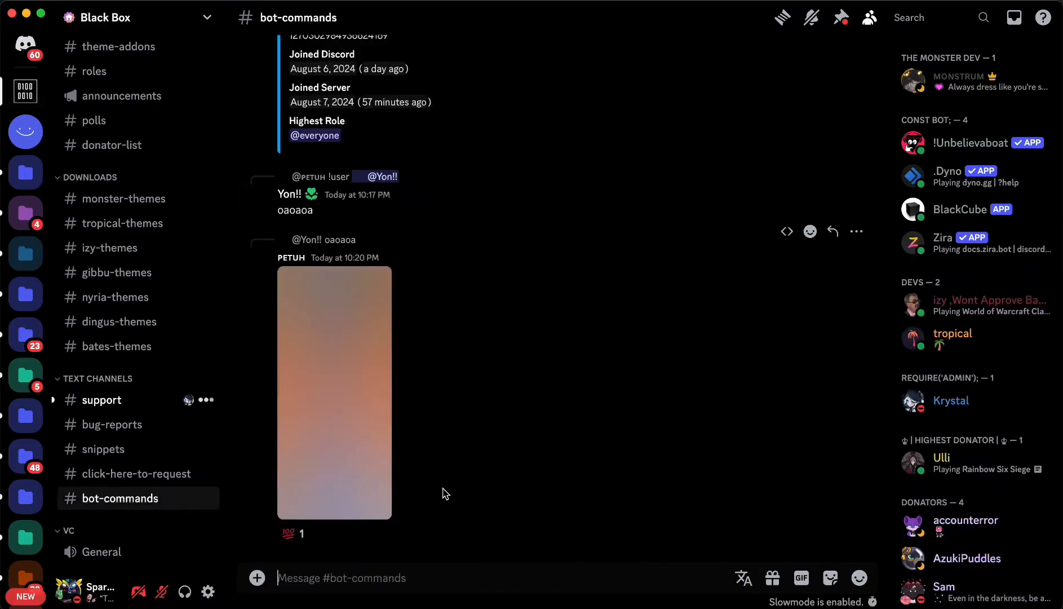
Send BlackCube a /bg background request with an attached image
{"action": "type", "text": "/"}
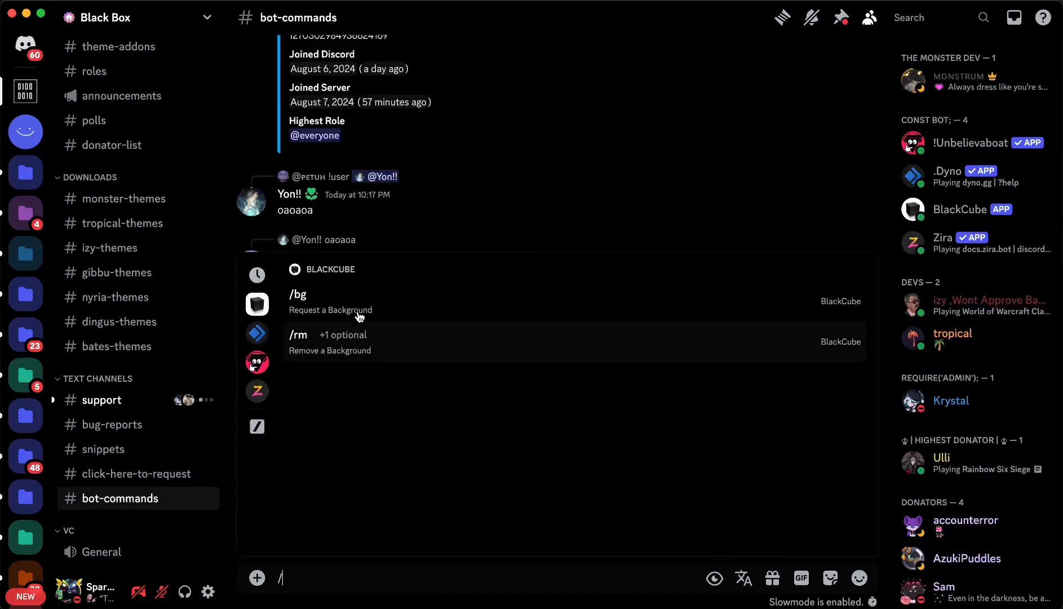
{"action": "left_click", "coordinate": [297, 293]}
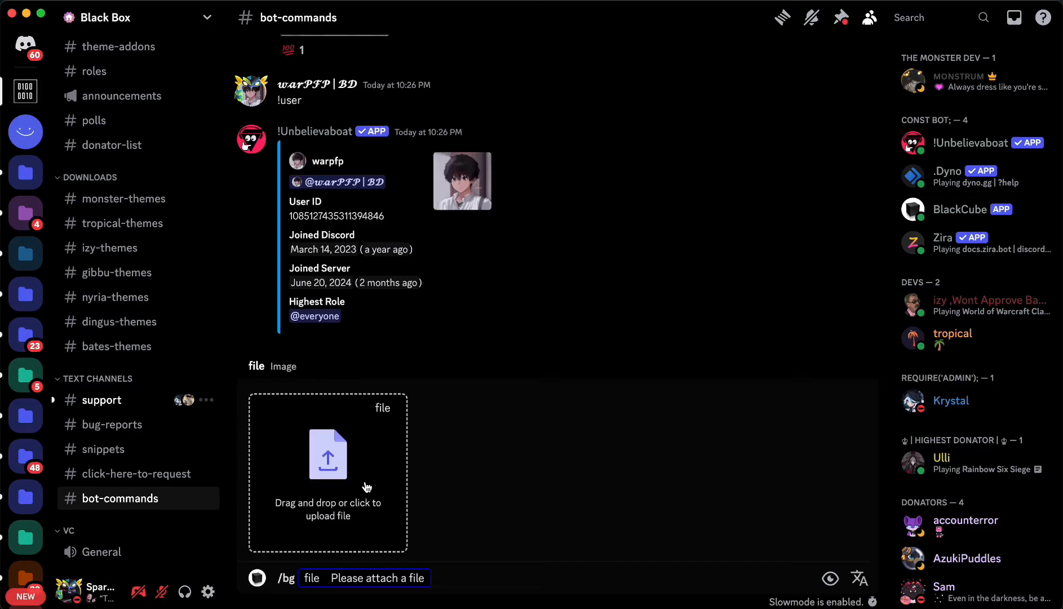
{"action": "left_click", "coordinate": [328, 472]}
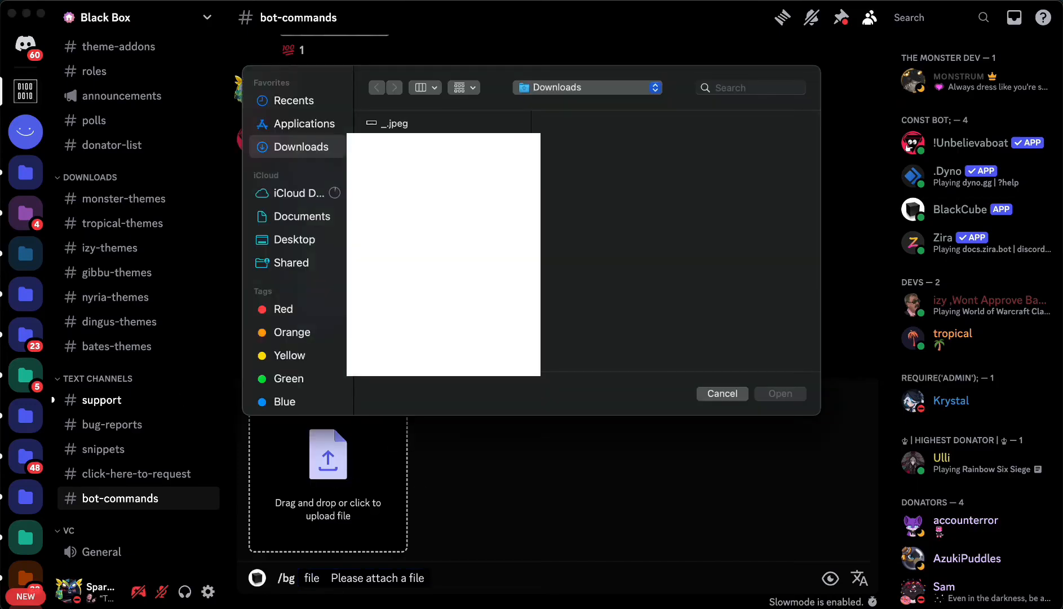
{"action": "left_click", "coordinate": [779, 394]}
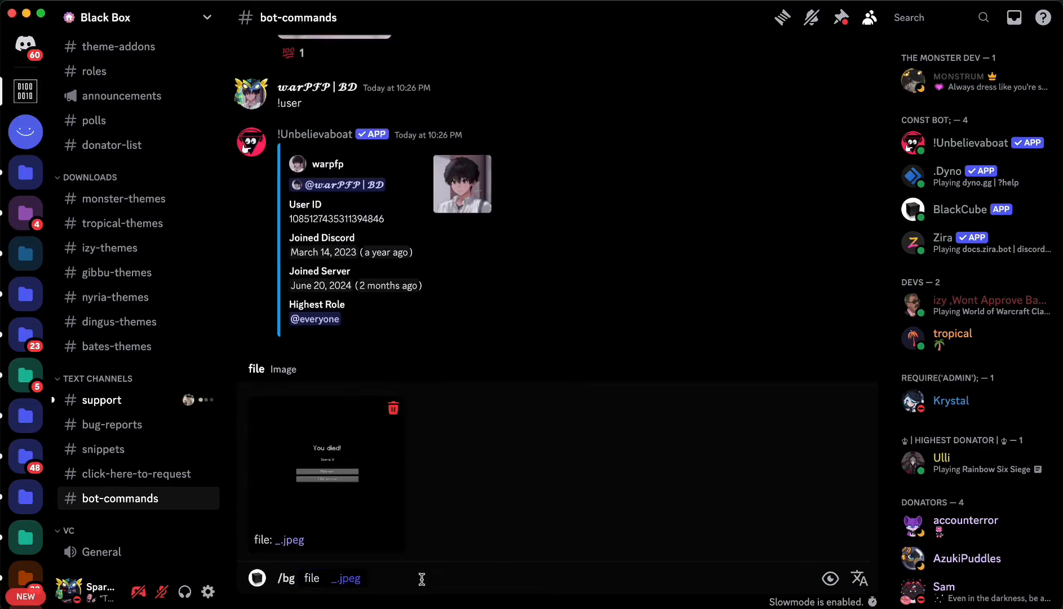
{"action": "key", "text": "Return"}
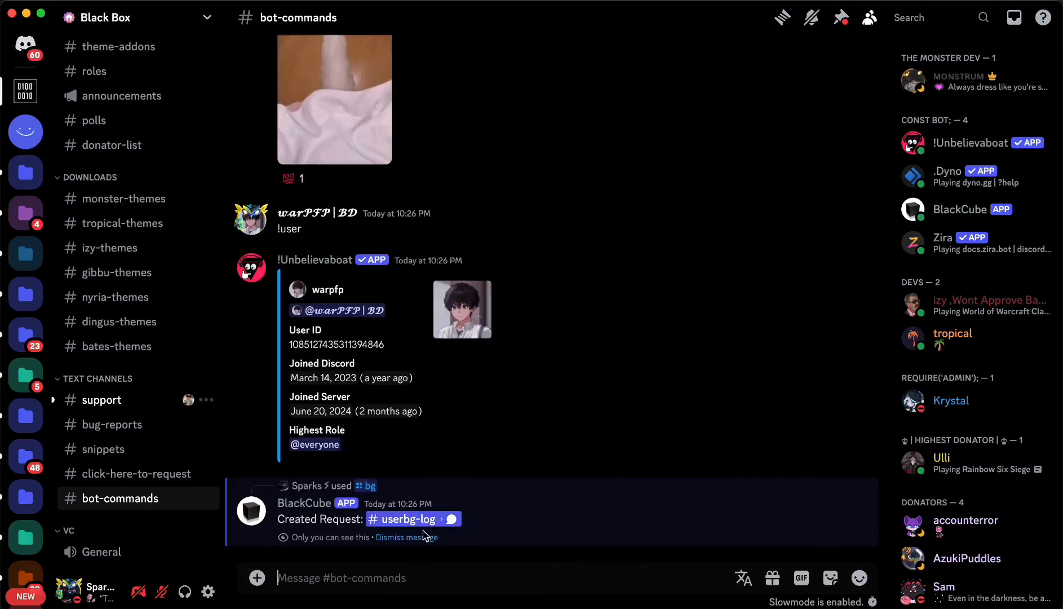
{"action": "left_click", "coordinate": [407, 518]}
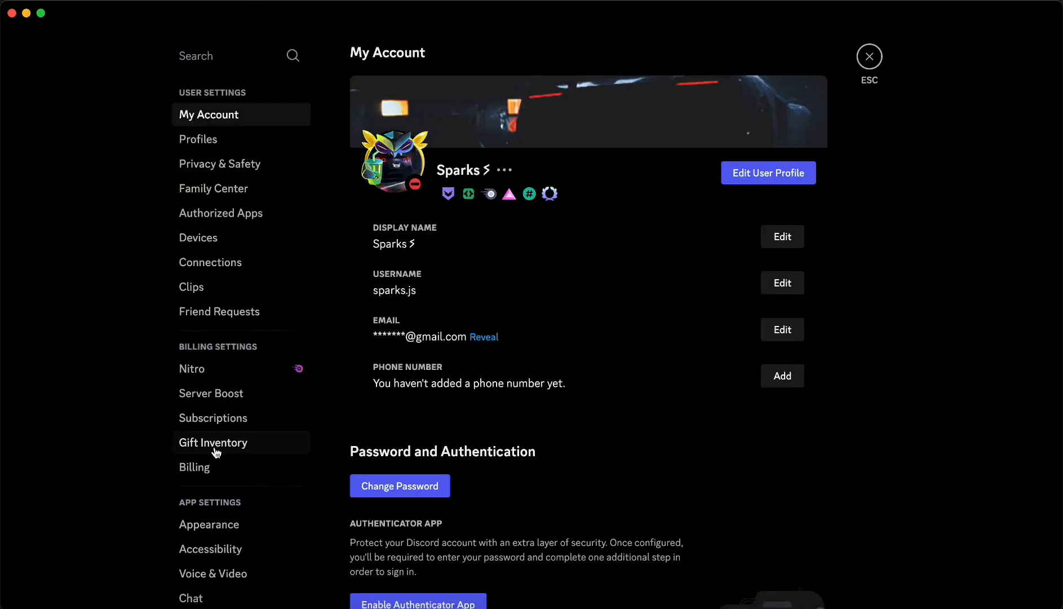
Show USRBG's banner preference choices: Nitro banner or USRBG banner
{"action": "scroll", "scroll_direction": "down", "scroll_amount": 3}
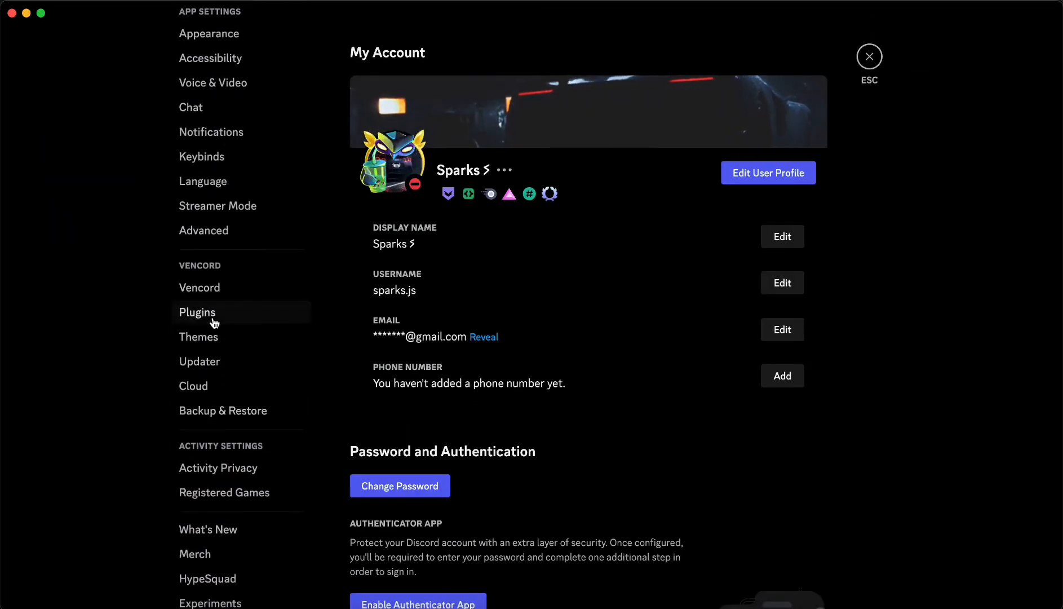
{"action": "left_click", "coordinate": [197, 311]}
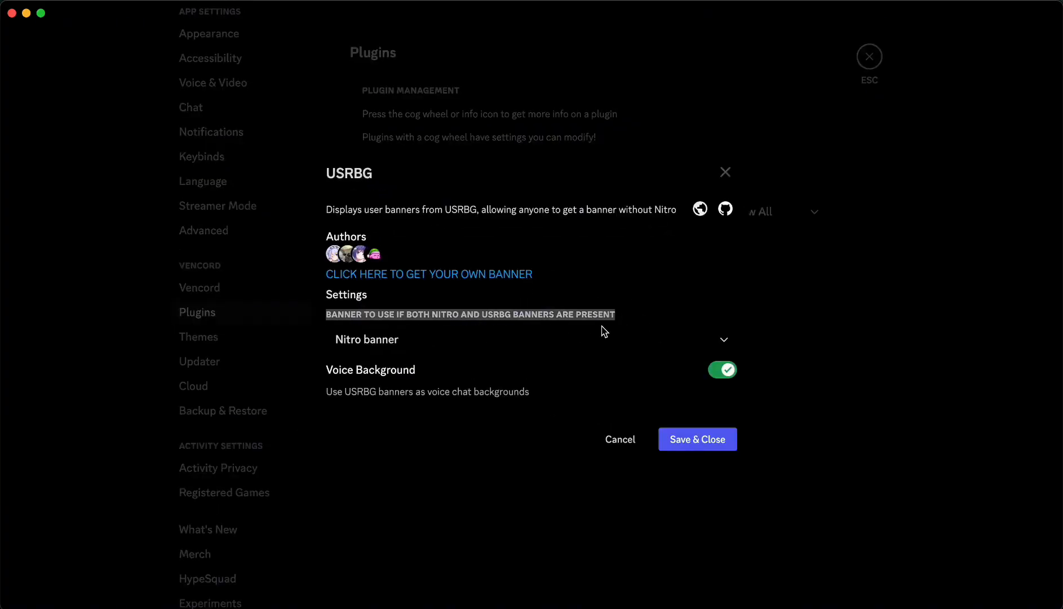
{"action": "left_click", "coordinate": [530, 339]}
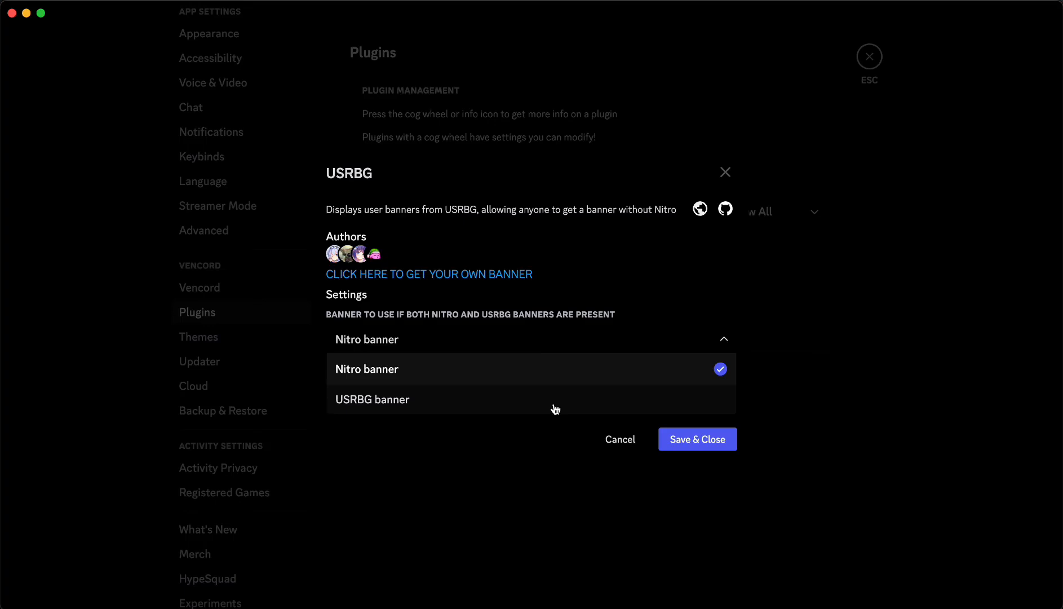